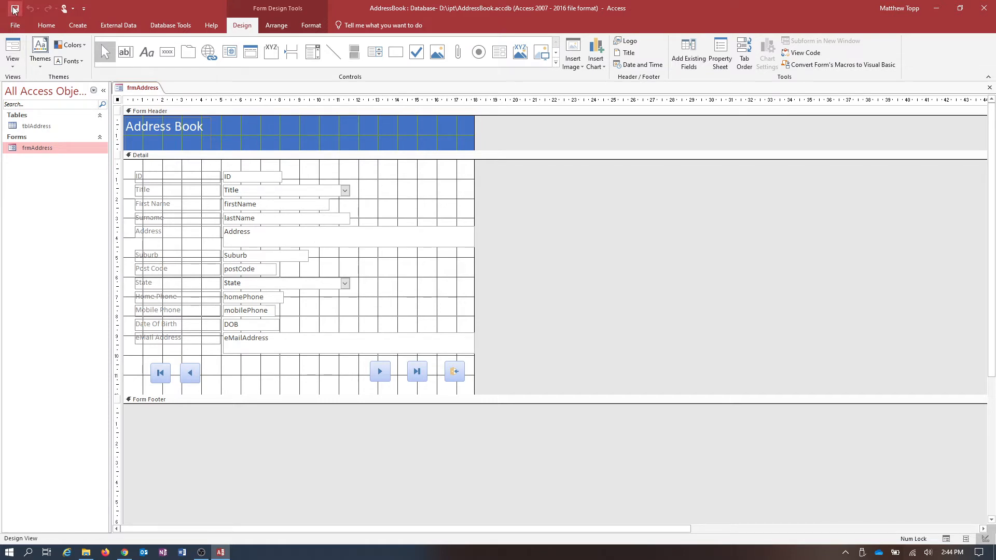
Open frmAddress from the Navigation Pane in Form View, showing Mr Fred Nerk's record
right_click(38, 147)
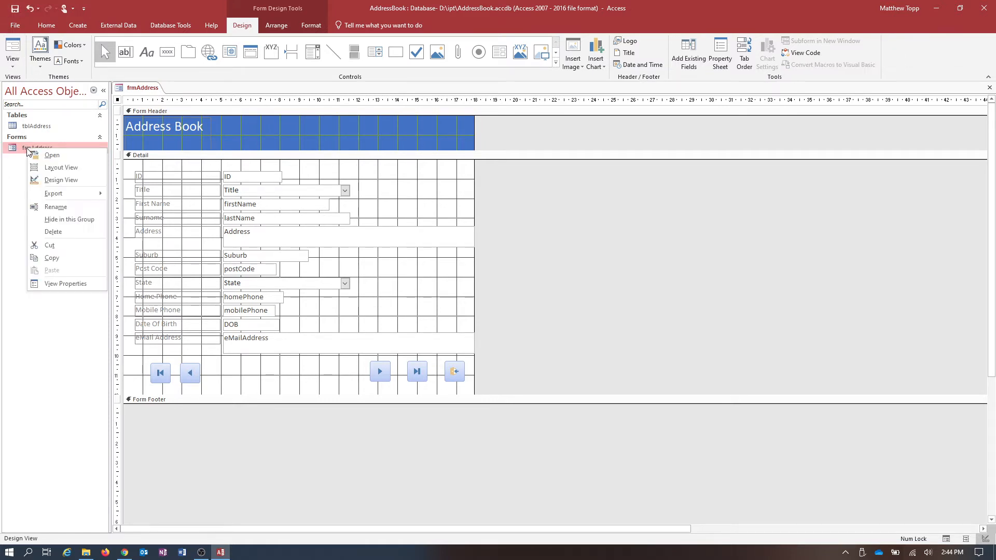
click(52, 155)
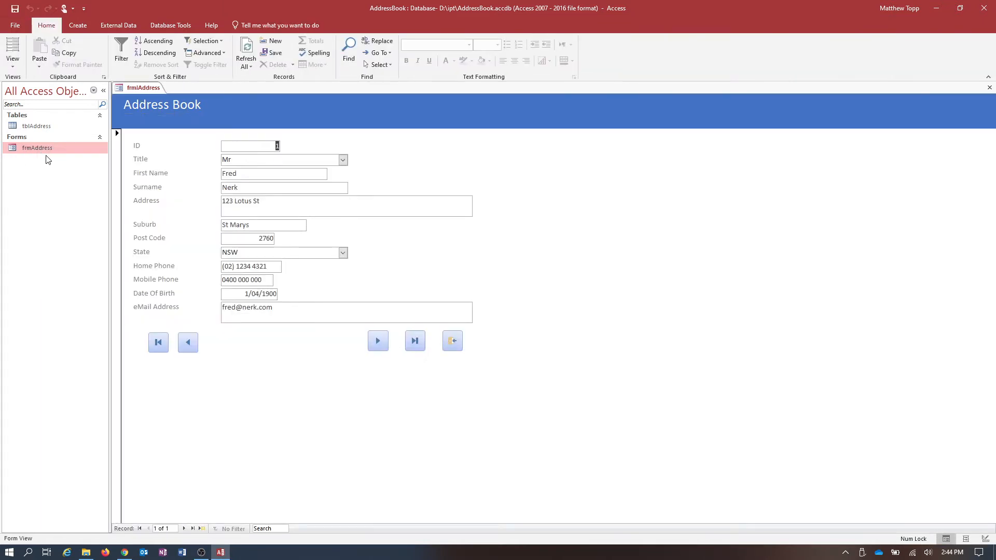
mouse_move(215, 362)
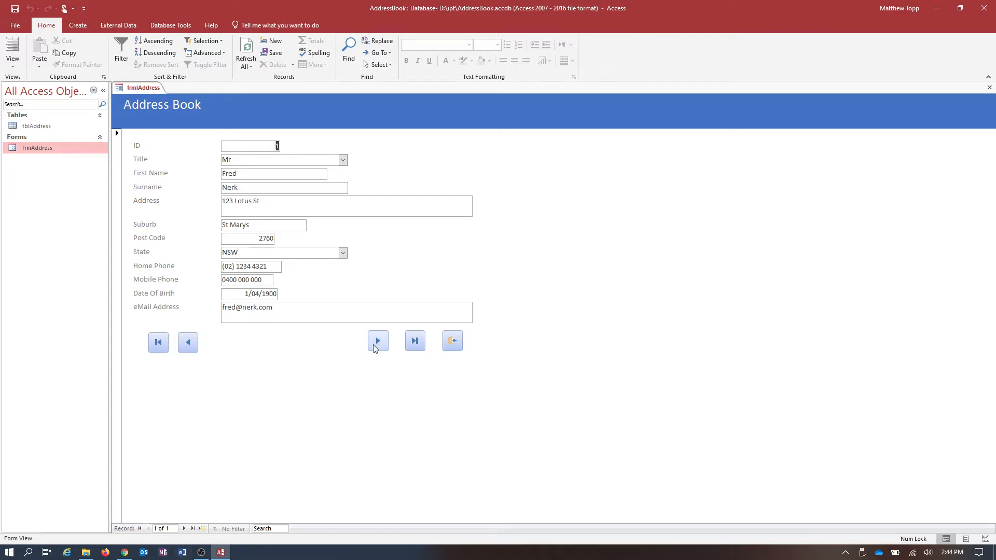
Move to a new blank record and enter Fredeerika Nerk, 123 Lotus St, St Marys, 2760
click(377, 341)
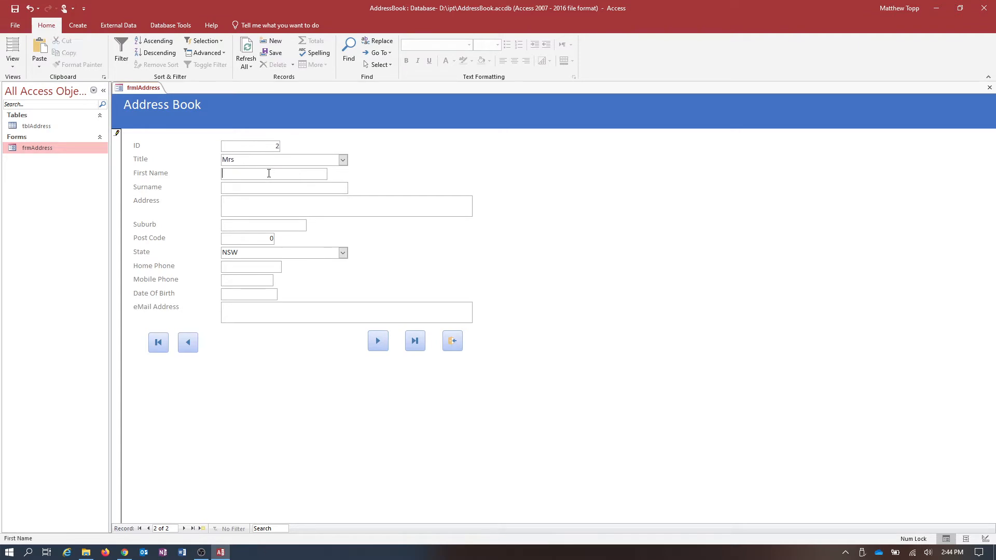
text(Fredee)
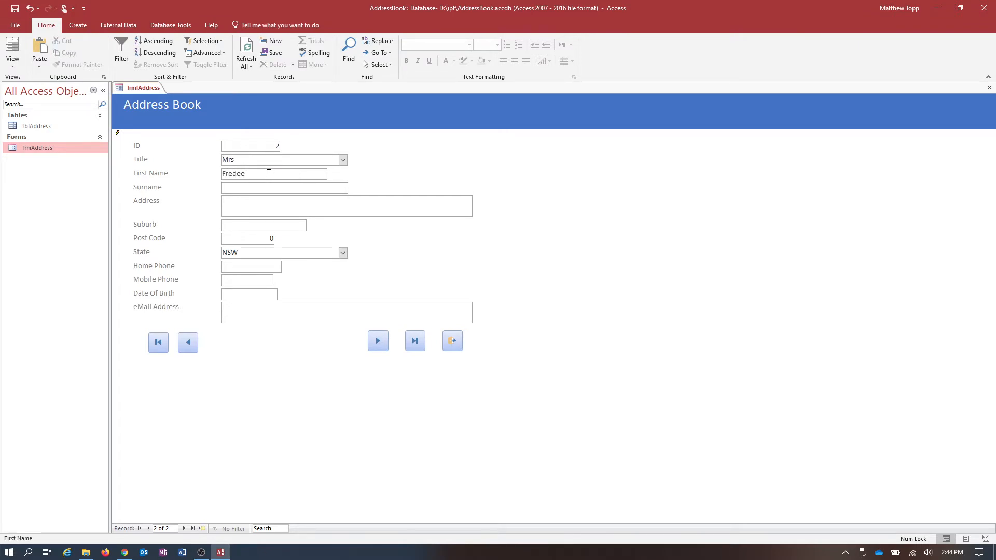
text(rika)
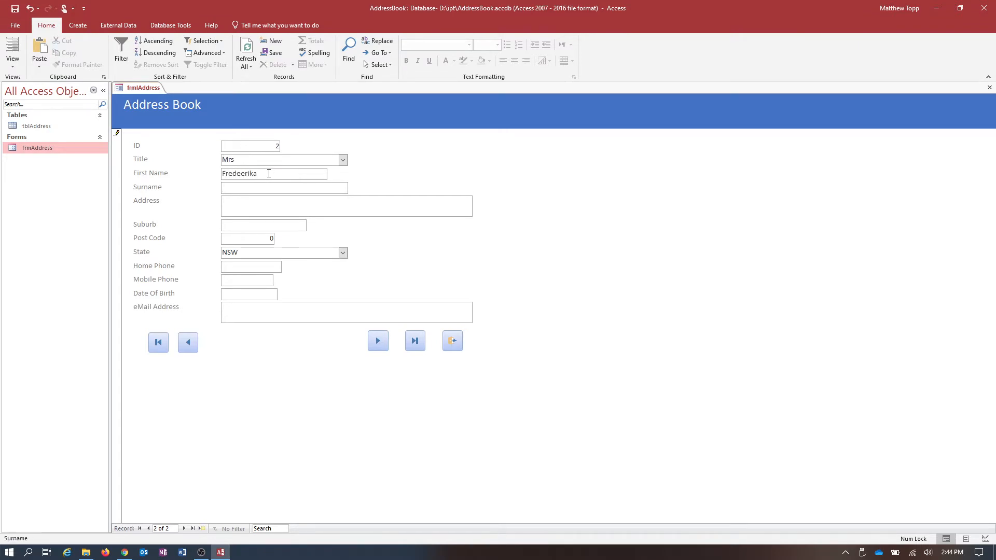
text(Nerk)
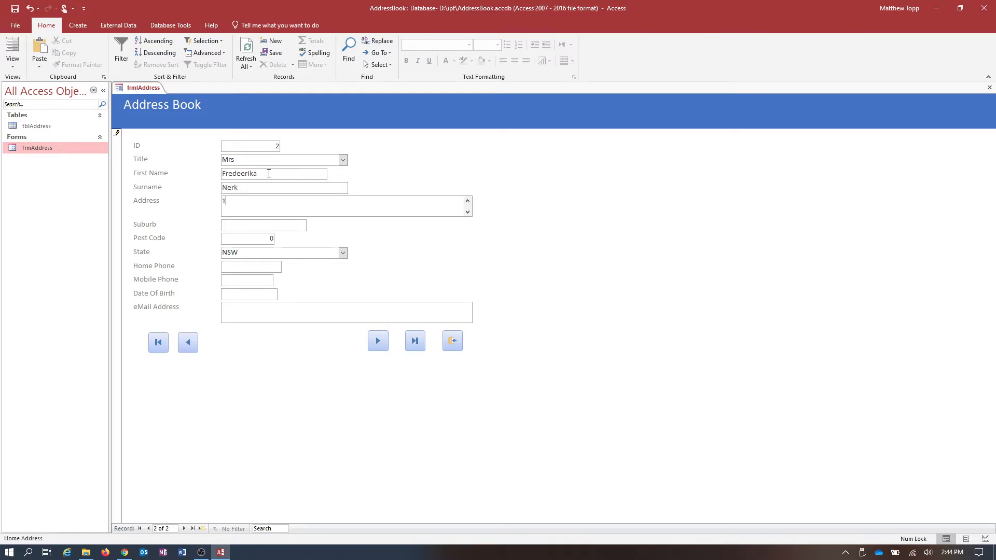
text(23 Lotus)
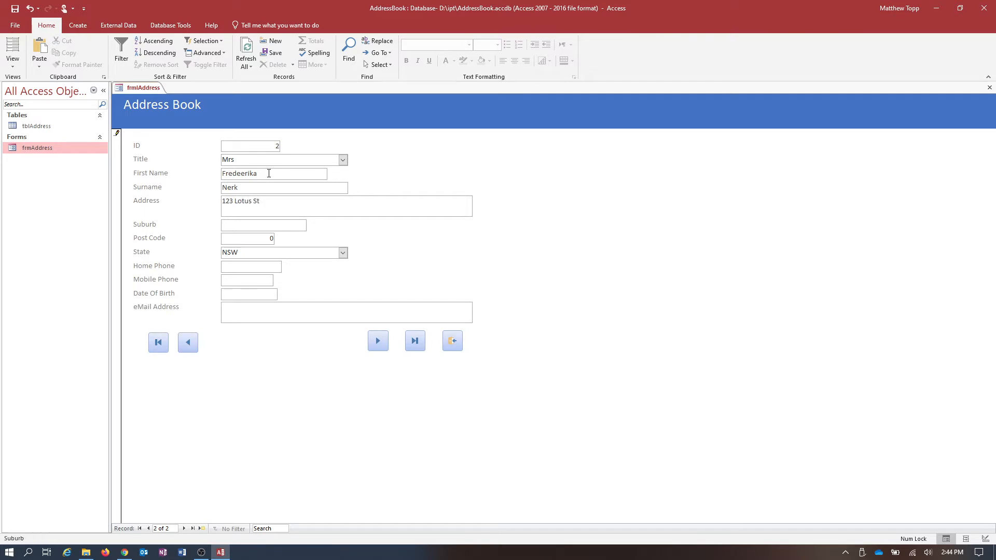
text(St Marys)
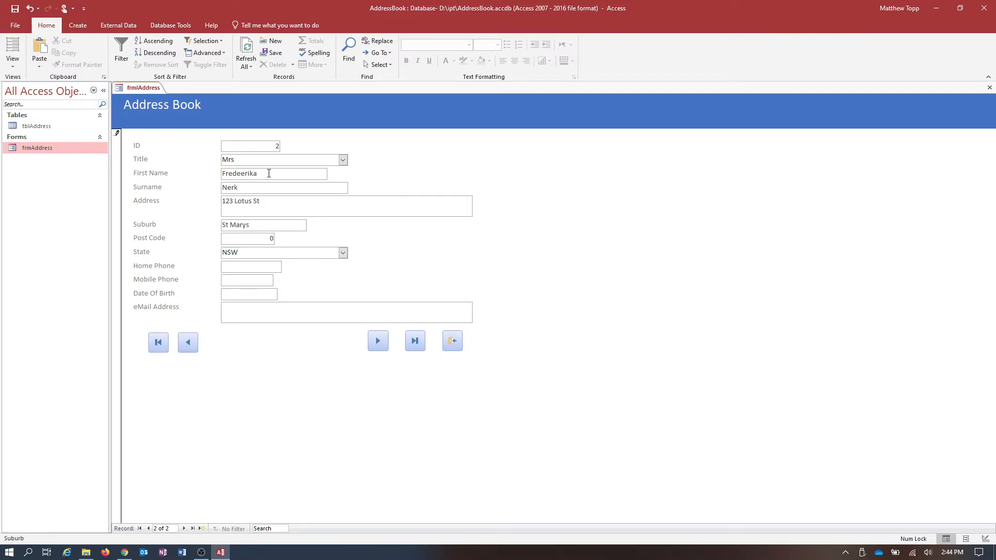
text(276)
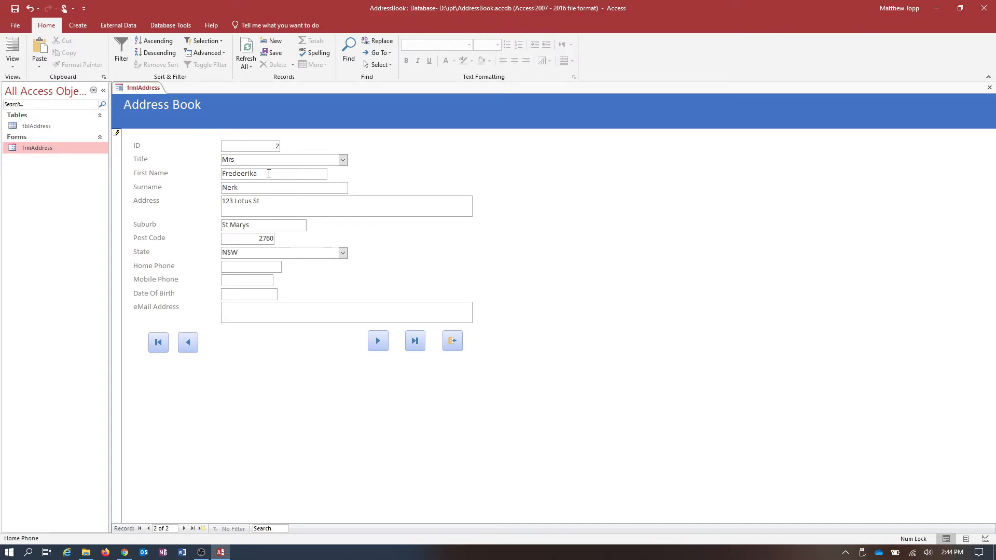
Fill Mrs Nerk's home phone, date of birth 1/4/1901 and email address
click(250, 267)
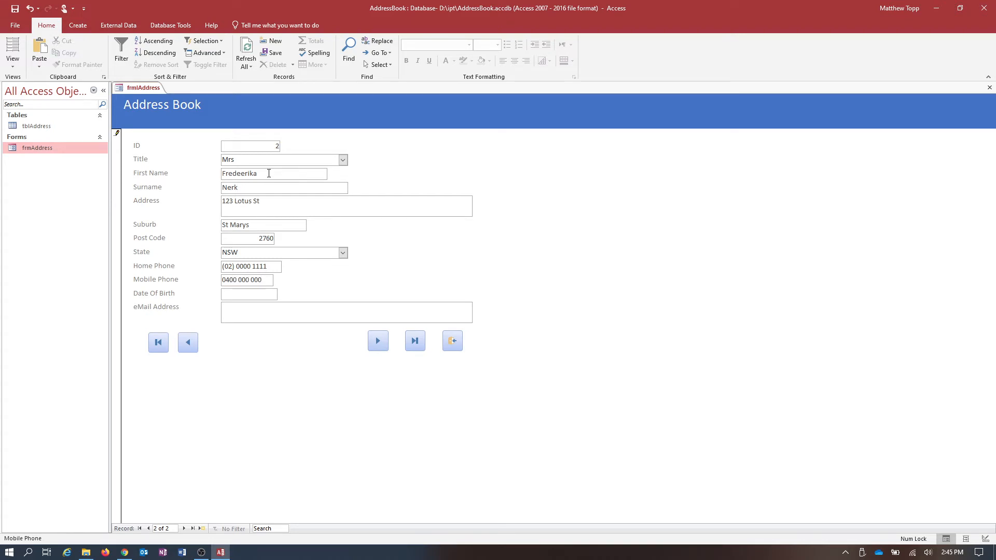
click(248, 293)
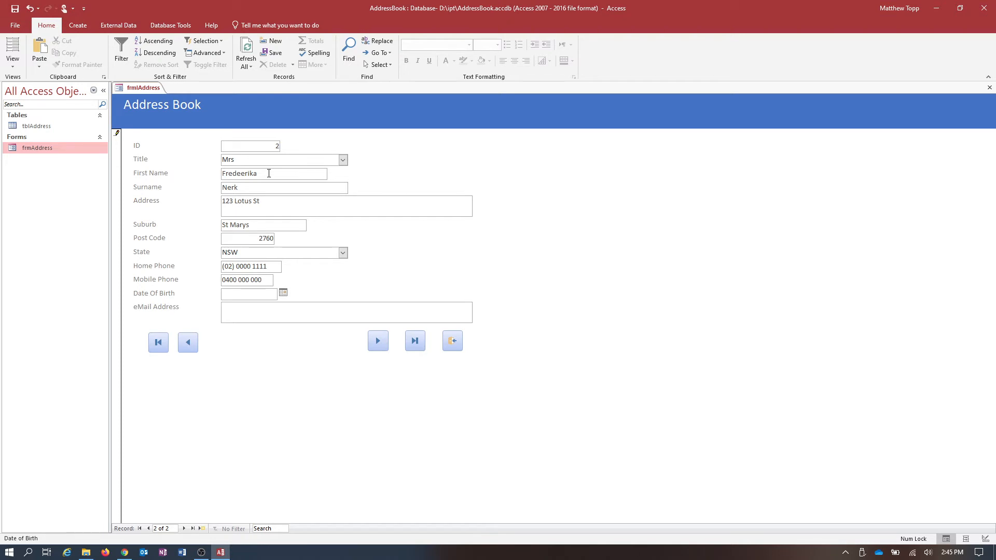
text(1/4/)
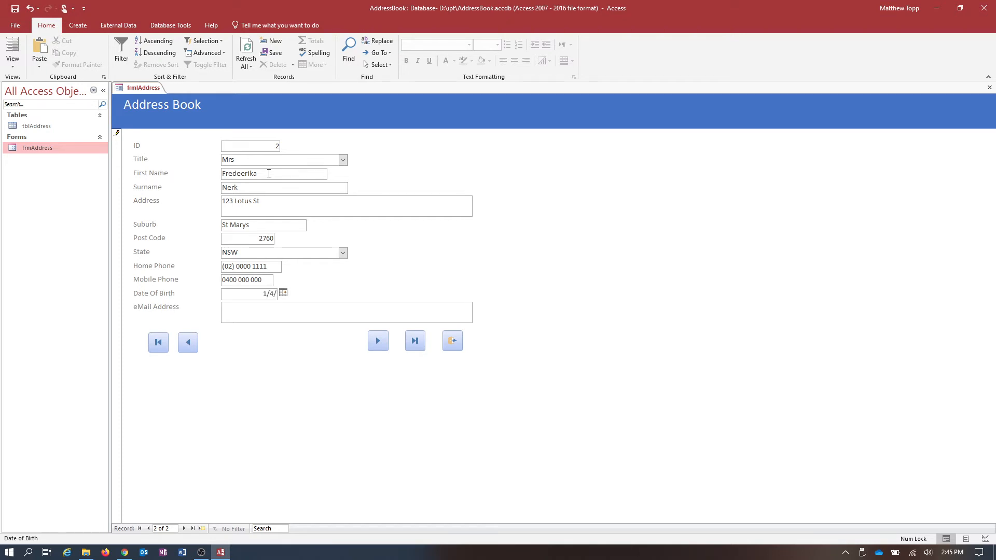
text(1901)
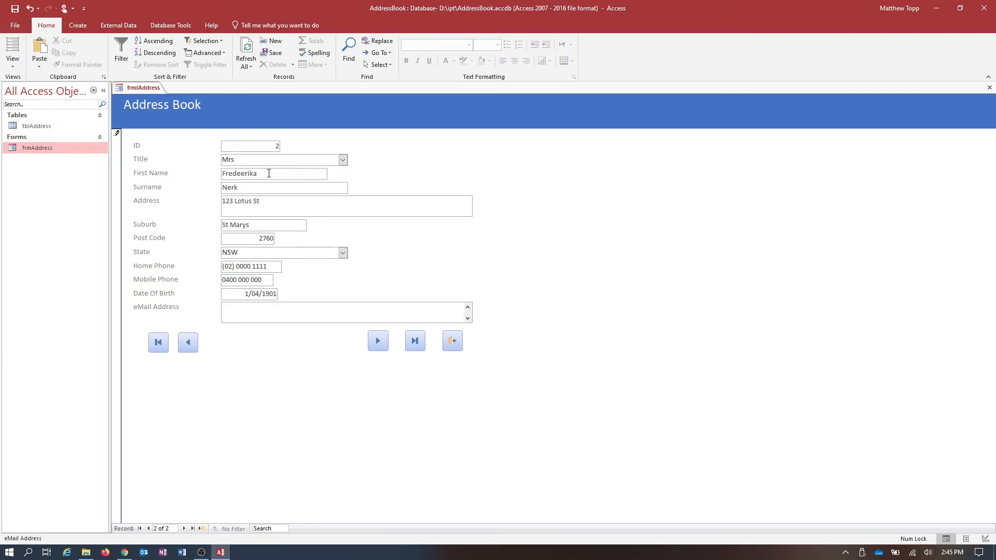
text(dontemail@)
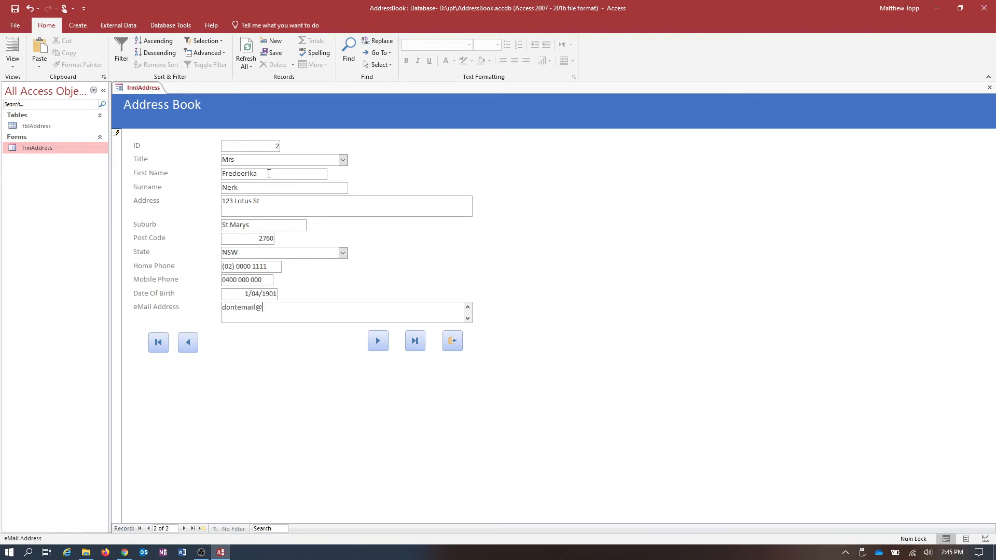
text(this.com)
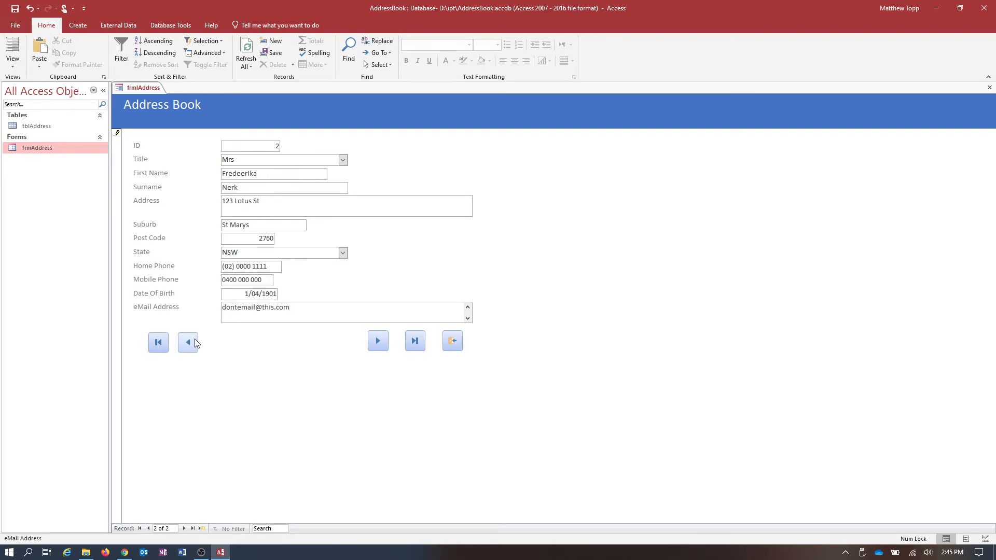
mouse_move(188, 342)
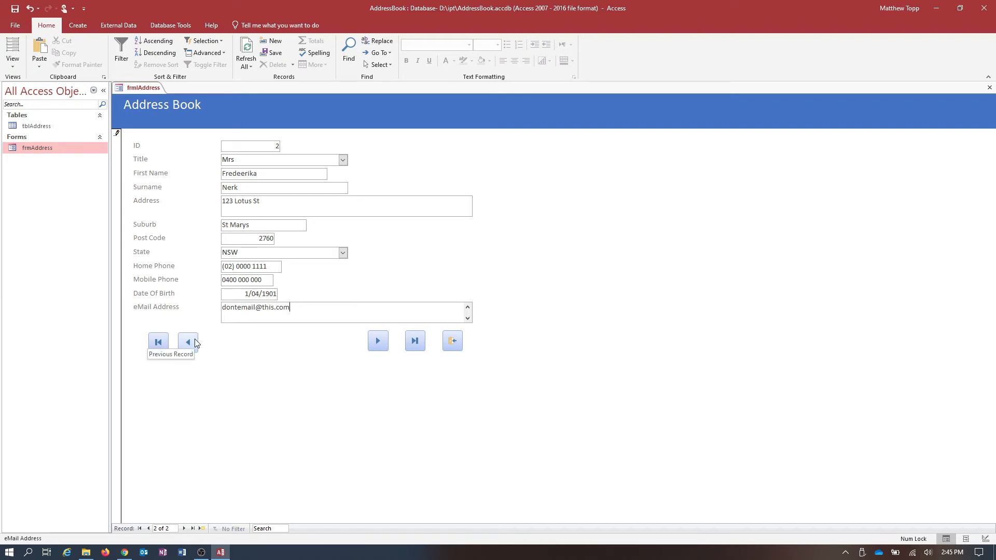
Move back to Fred Nerk's record and forward to record 2 to confirm both are kept
click(187, 342)
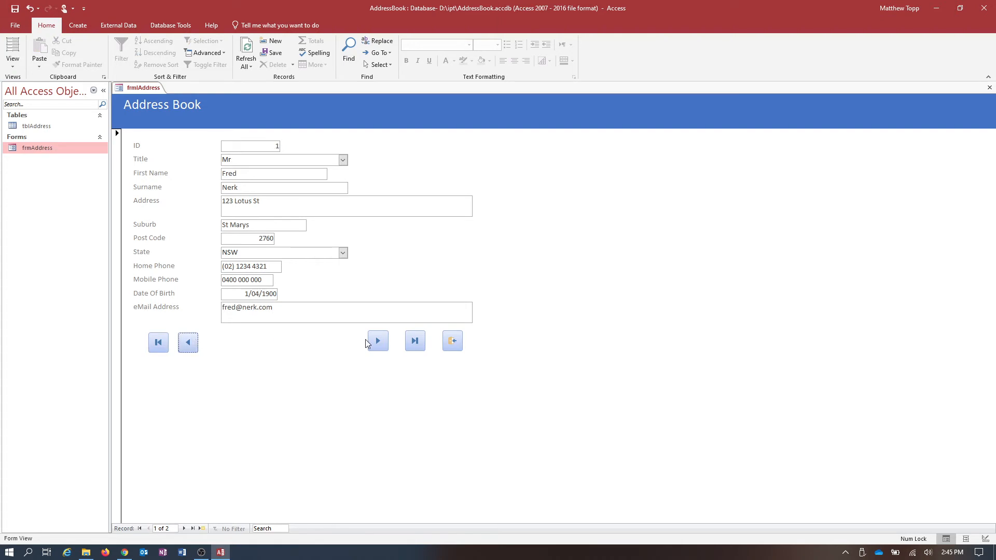
click(378, 341)
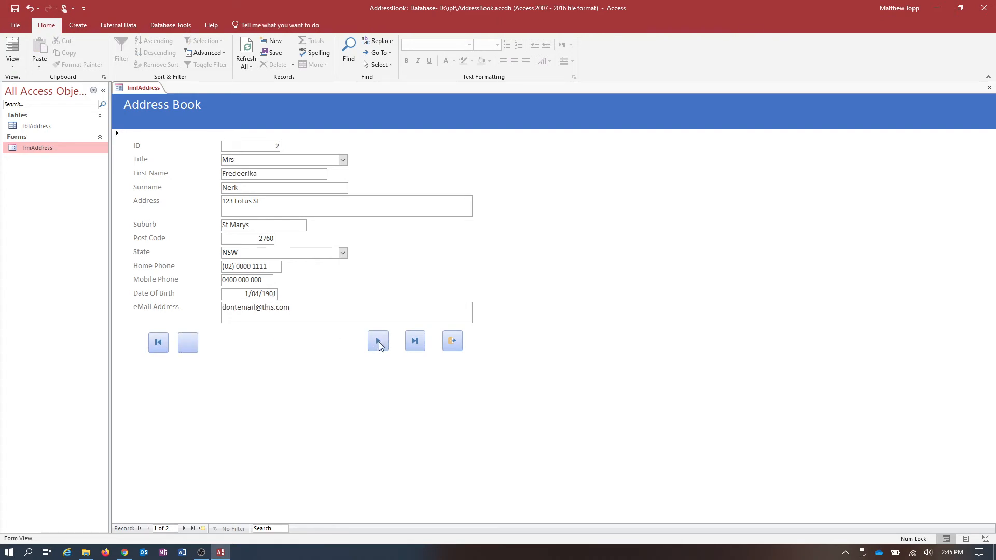
click(377, 341)
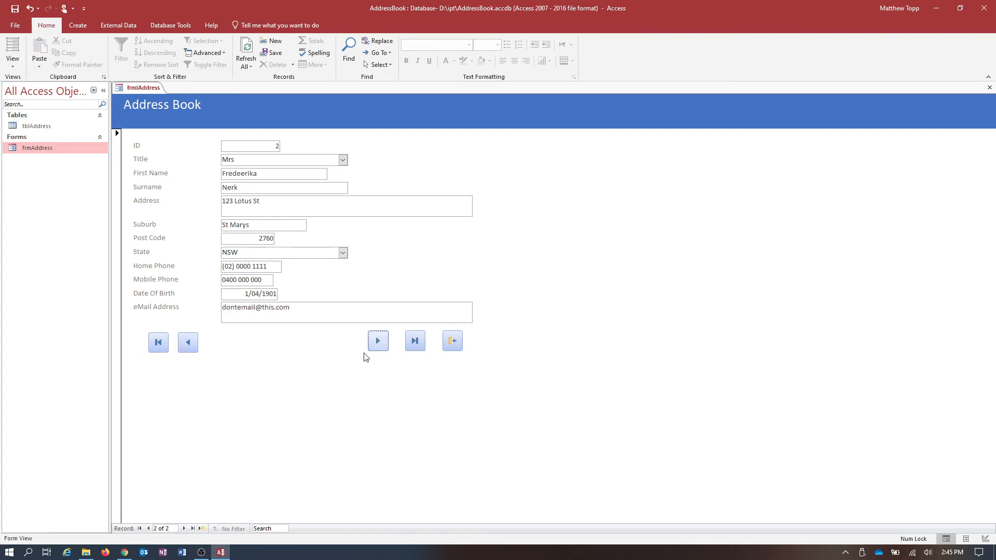
click(157, 341)
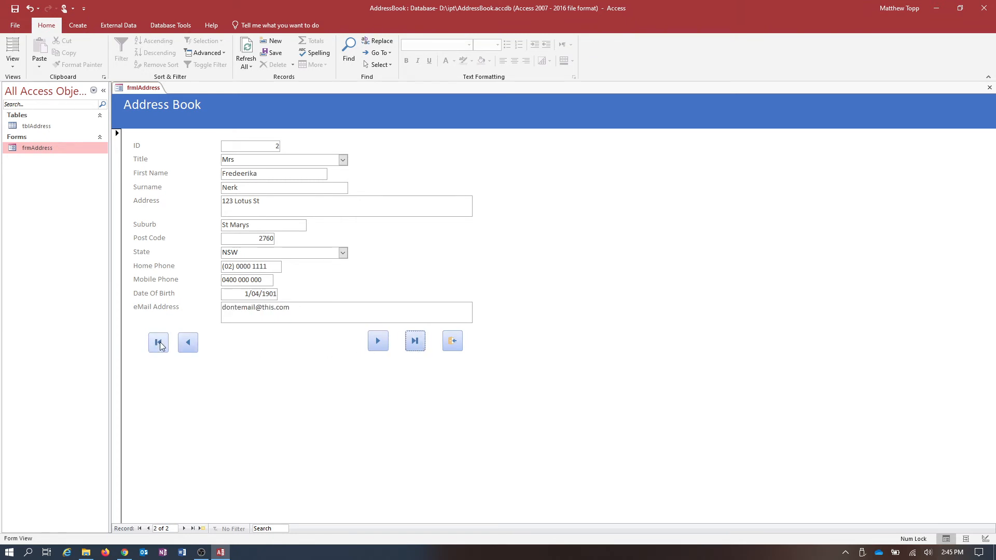
mouse_move(339, 359)
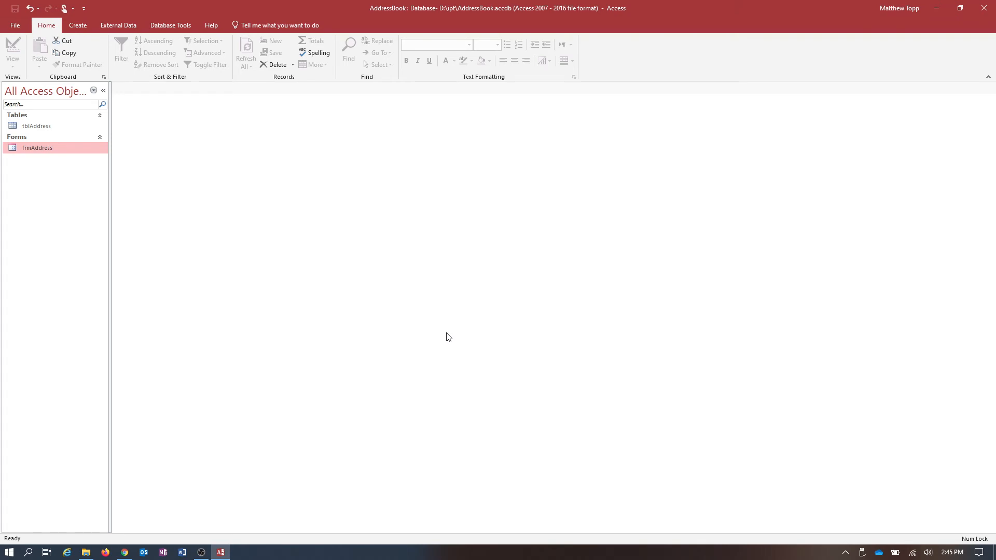
mouse_move(326, 285)
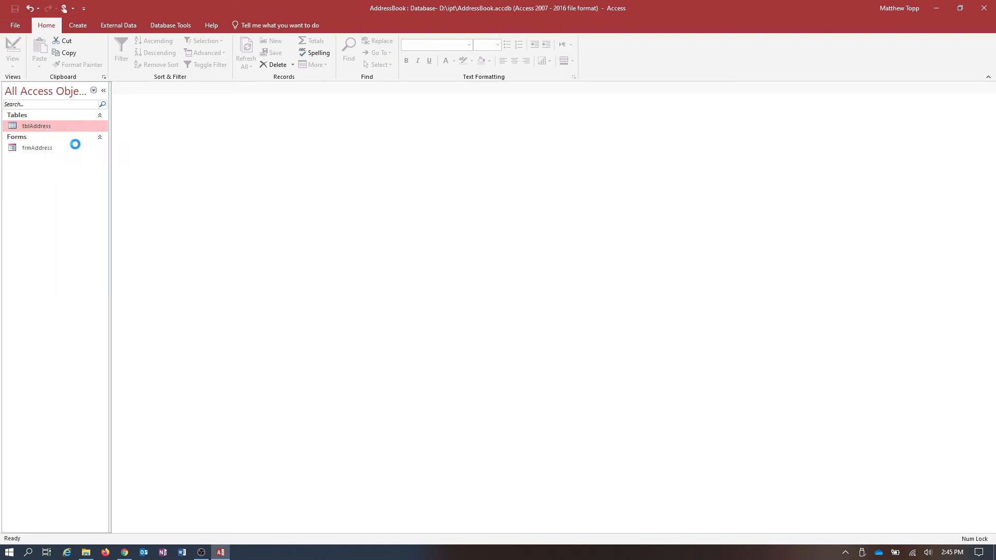
double_click(36, 125)
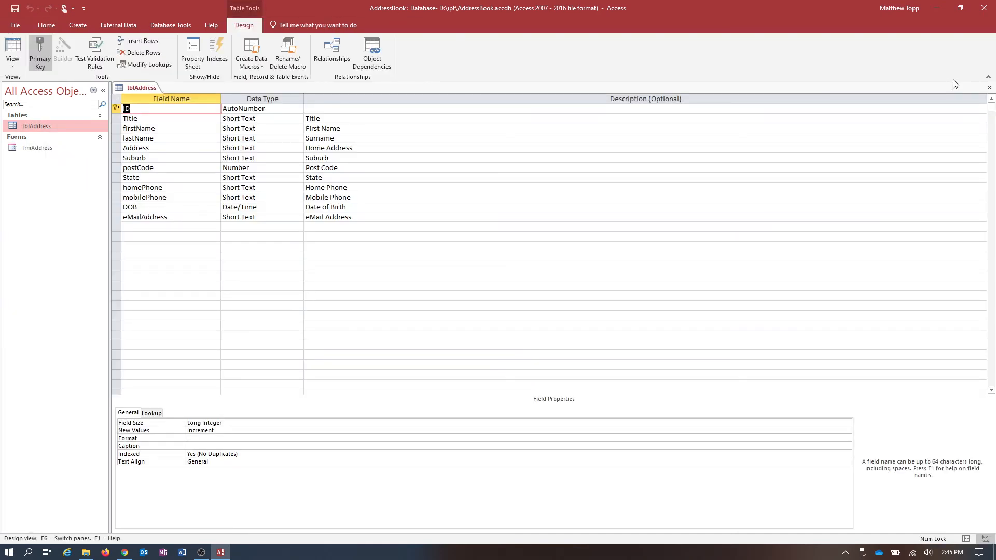
mouse_move(989, 88)
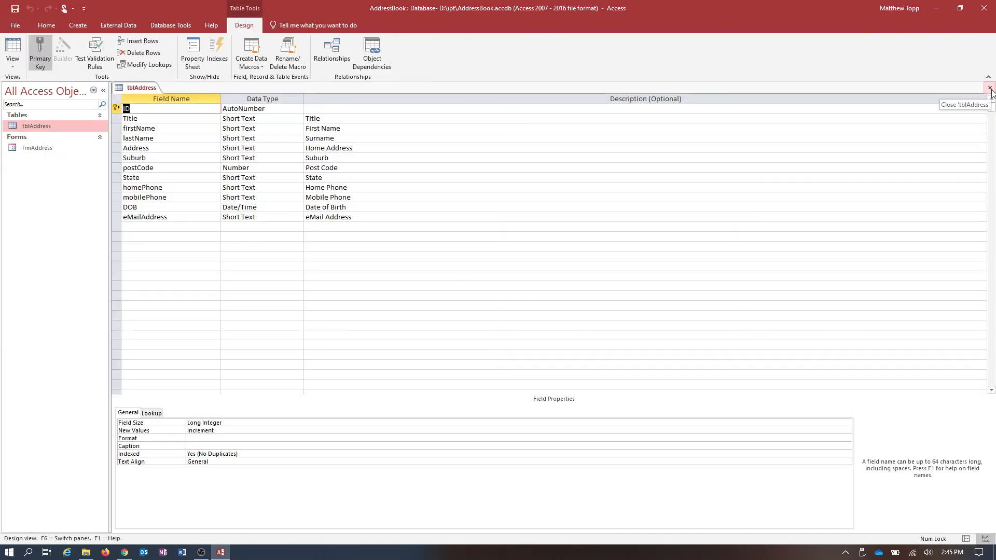
click(989, 87)
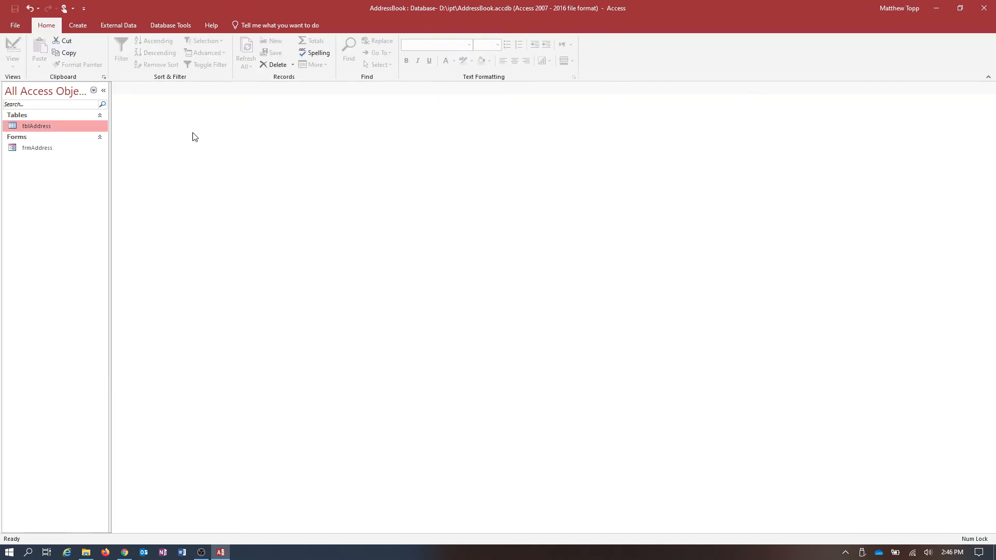
right_click(37, 148)
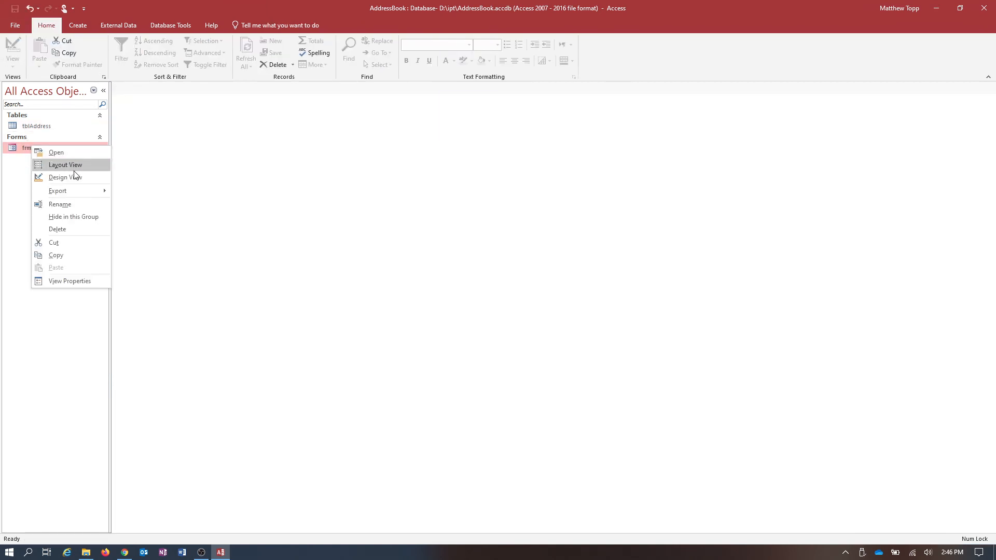
click(64, 177)
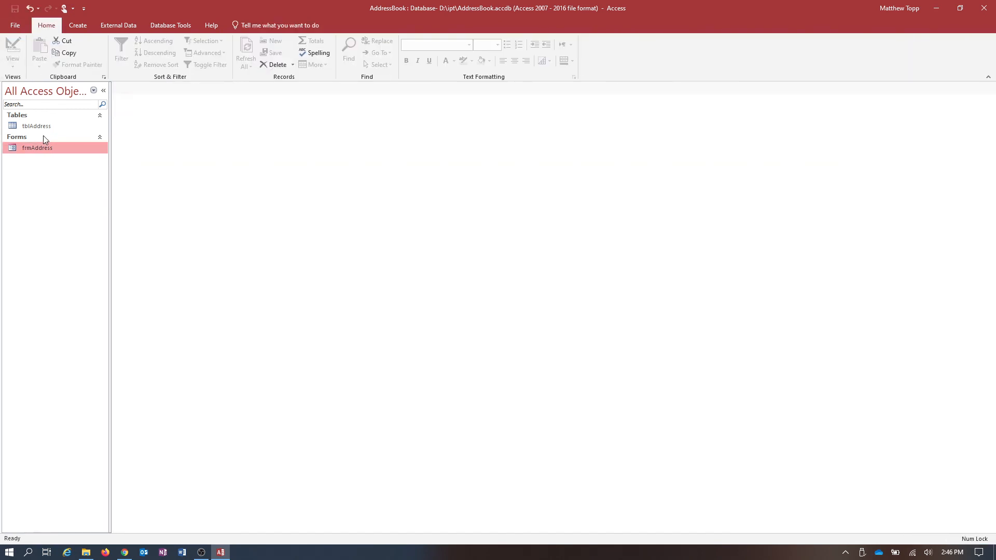
double_click(37, 148)
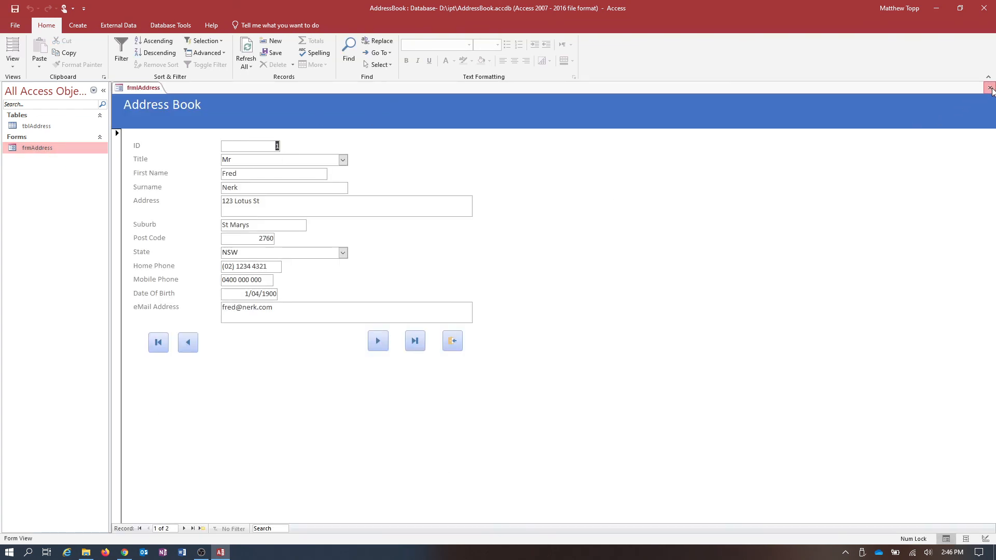
click(990, 87)
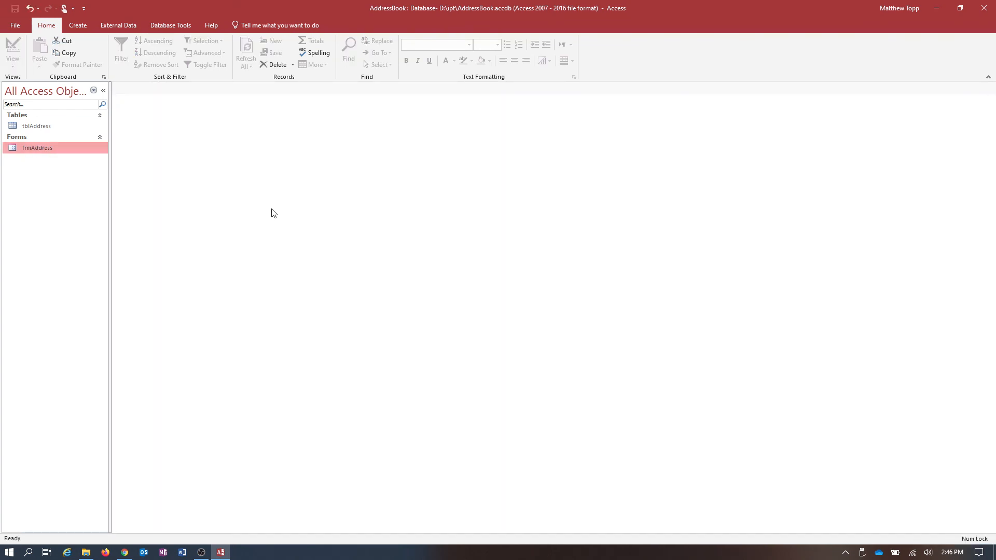
mouse_move(291, 264)
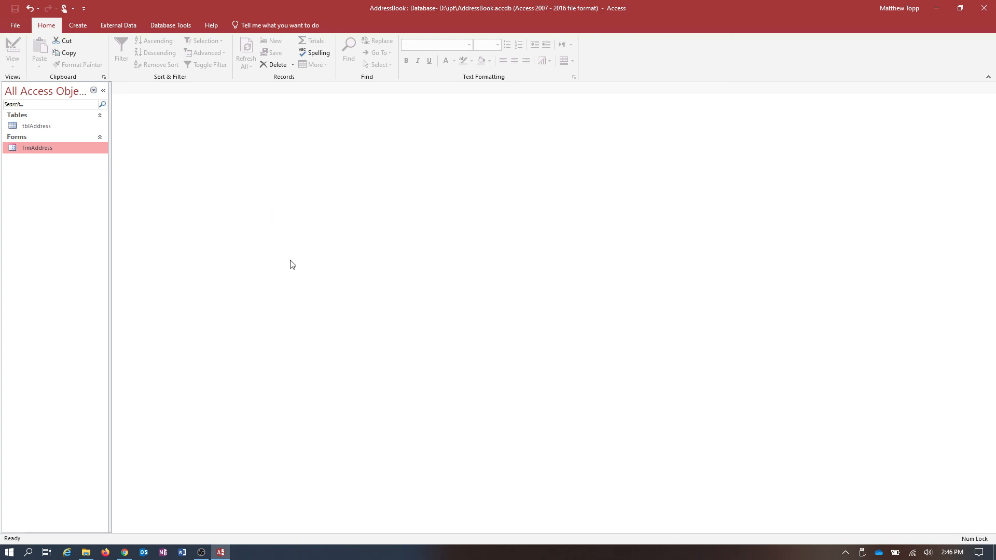
mouse_move(311, 263)
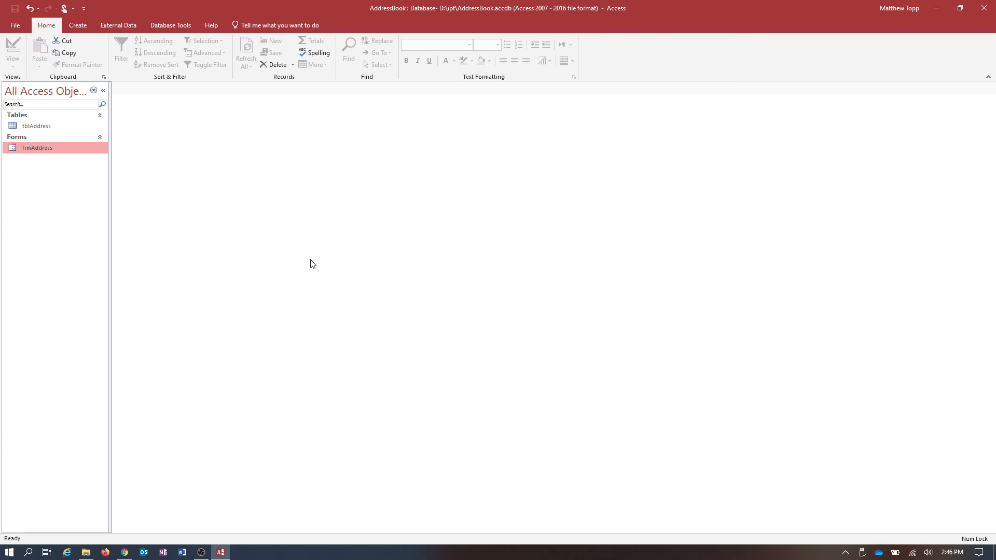